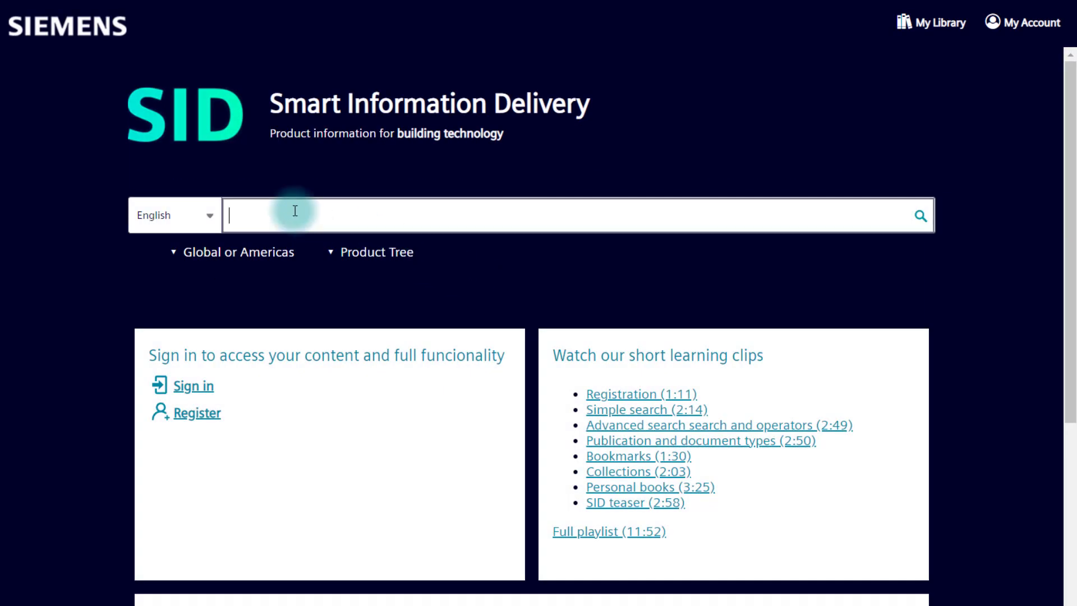
# Search for 'Desigo', returning 3,742 results.
pyautogui.write('Desig')
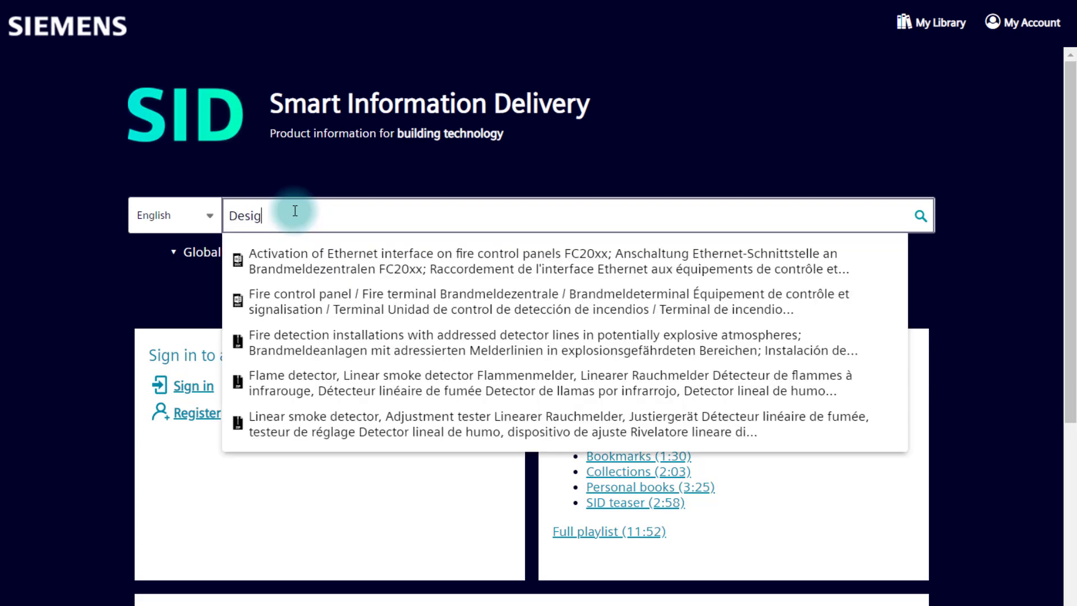
pyautogui.write('o')
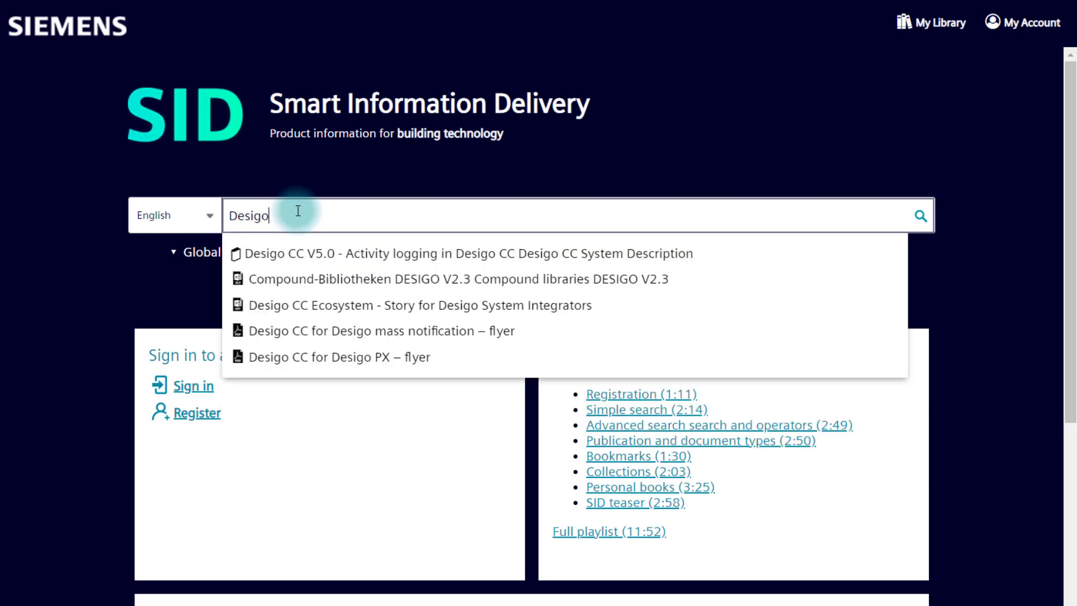
pyautogui.click(919, 216)
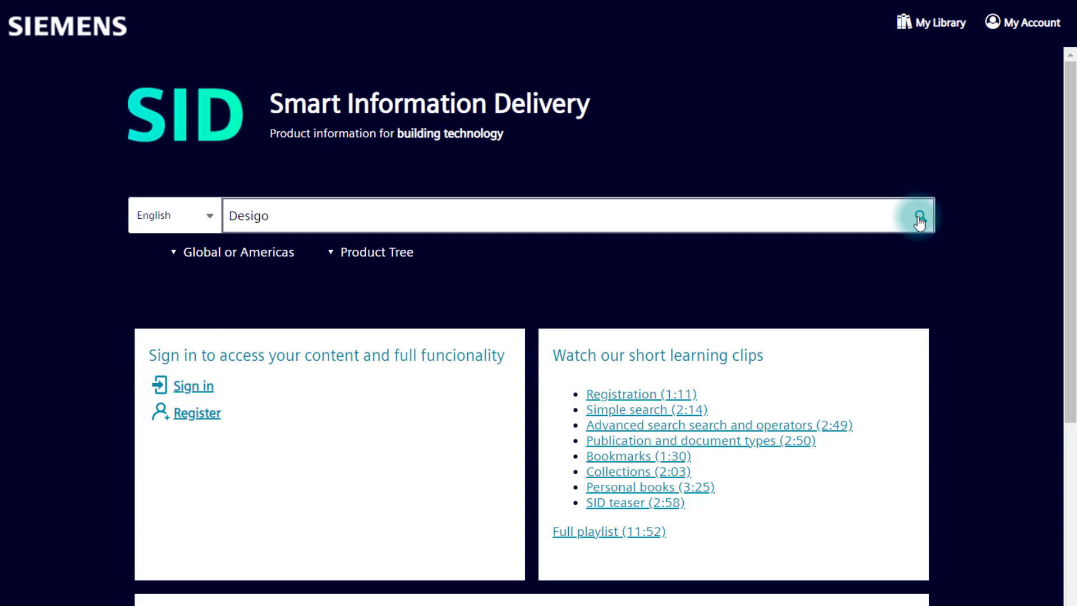
pyautogui.click(919, 216)
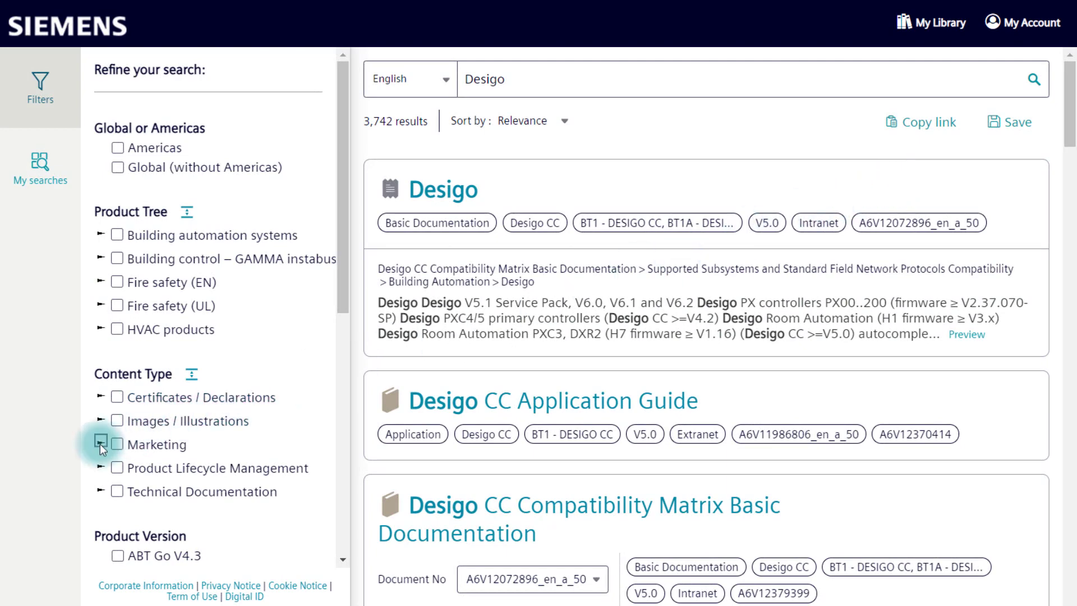
# Narrow the Desigo results to Marketing Brochure content in pdf file type, leaving 139 results.
pyautogui.click(102, 444)
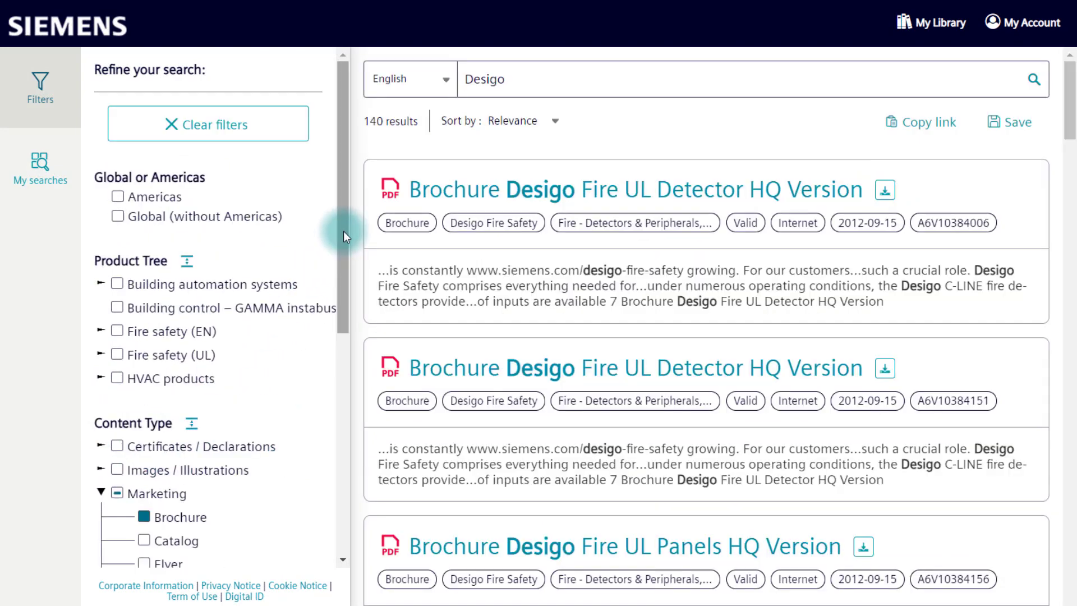
pyautogui.scroll(-3)
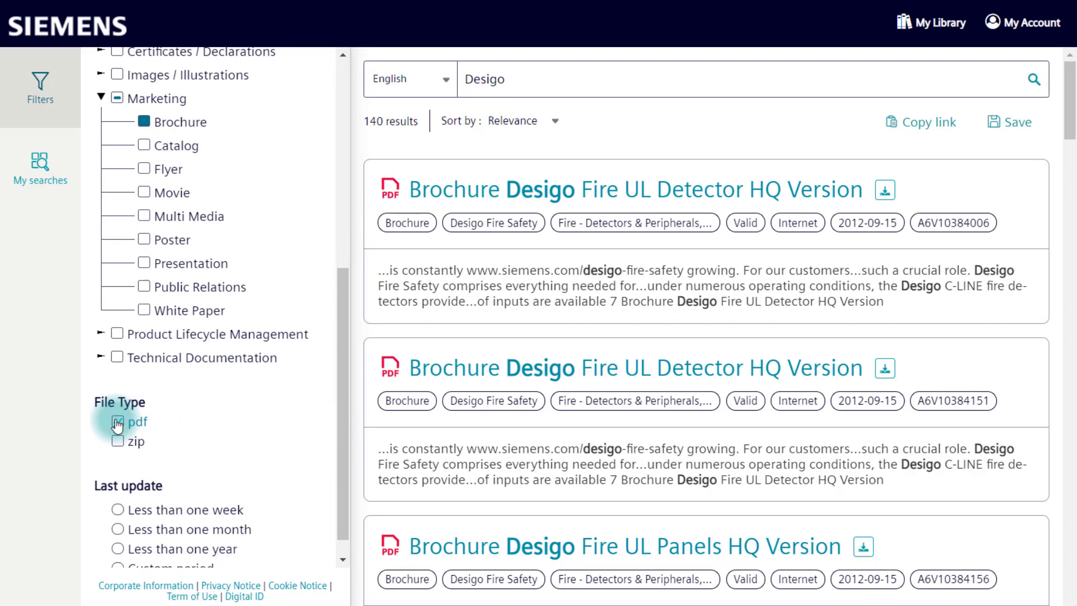
pyautogui.click(117, 422)
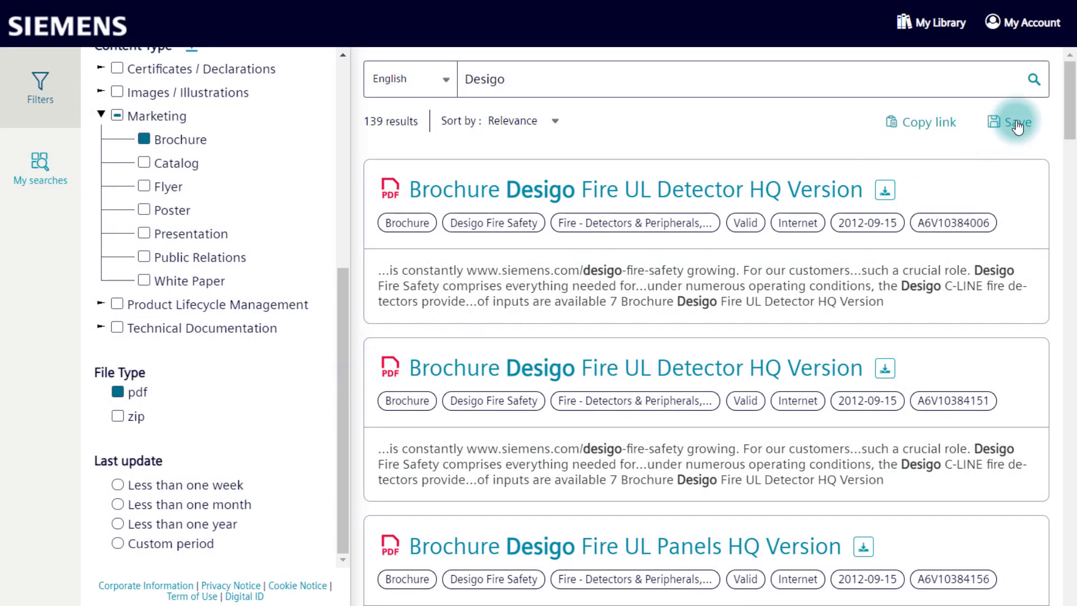
# Save the filtered search as 'Project 2021' in blue with weekly e-mail alerts.
pyautogui.click(1016, 121)
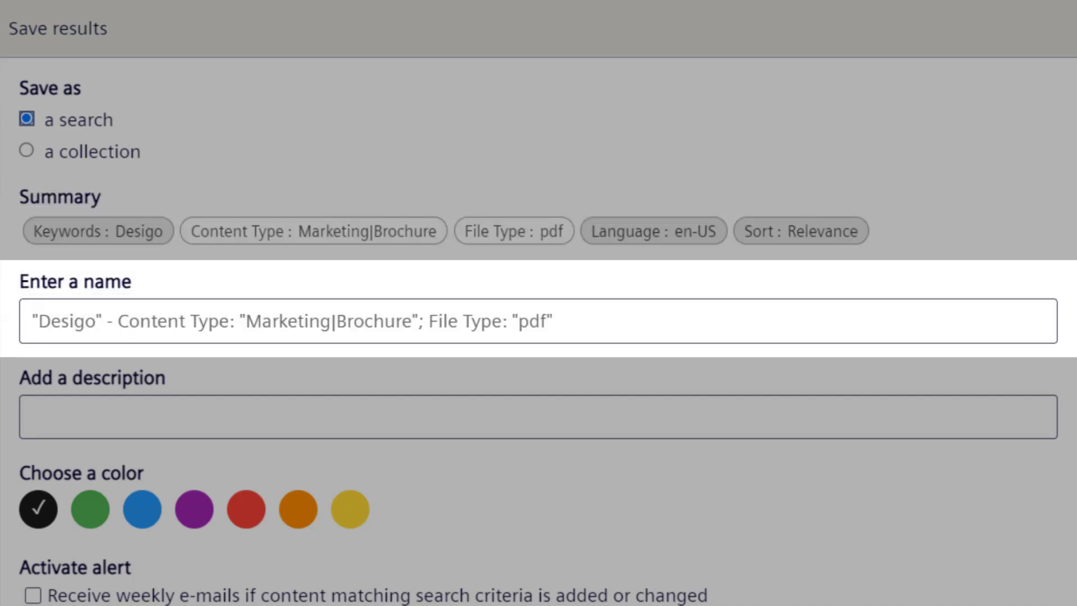
pyautogui.write('P')
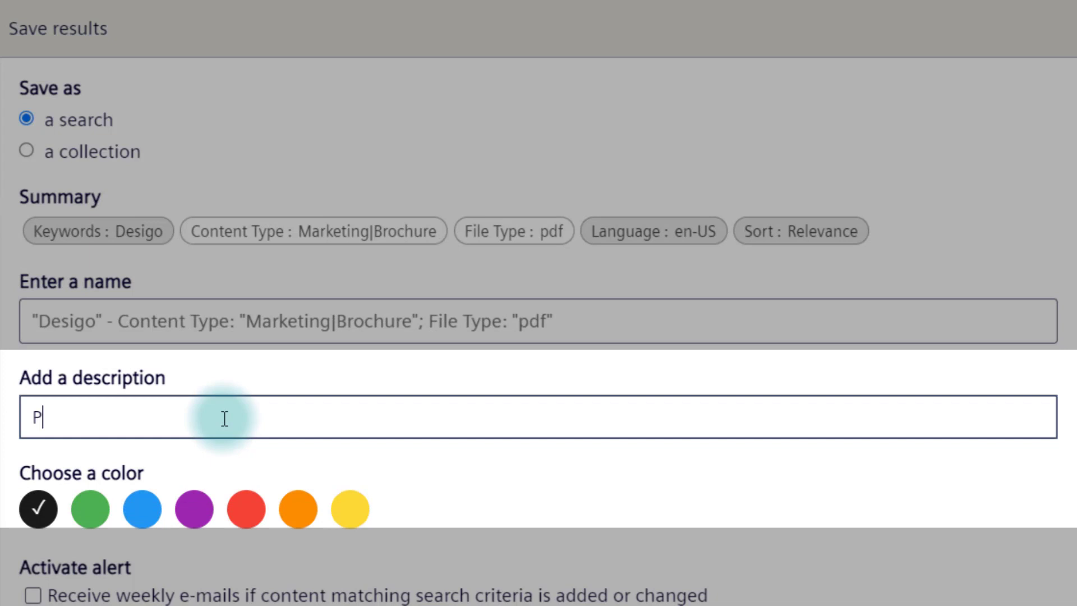
pyautogui.write('roject 2')
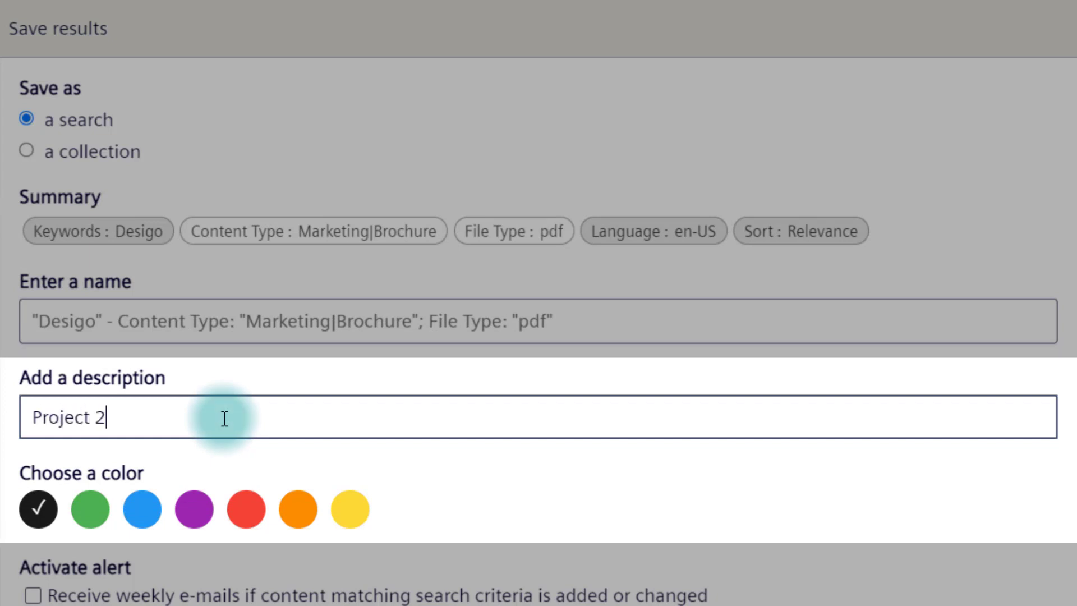
pyautogui.write('021')
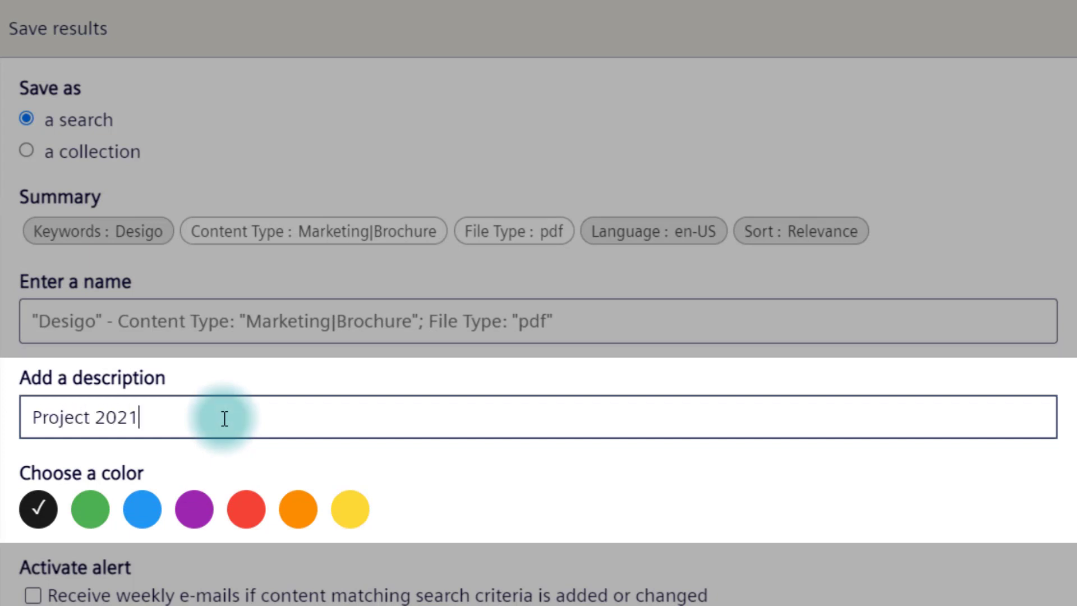
pyautogui.click(142, 508)
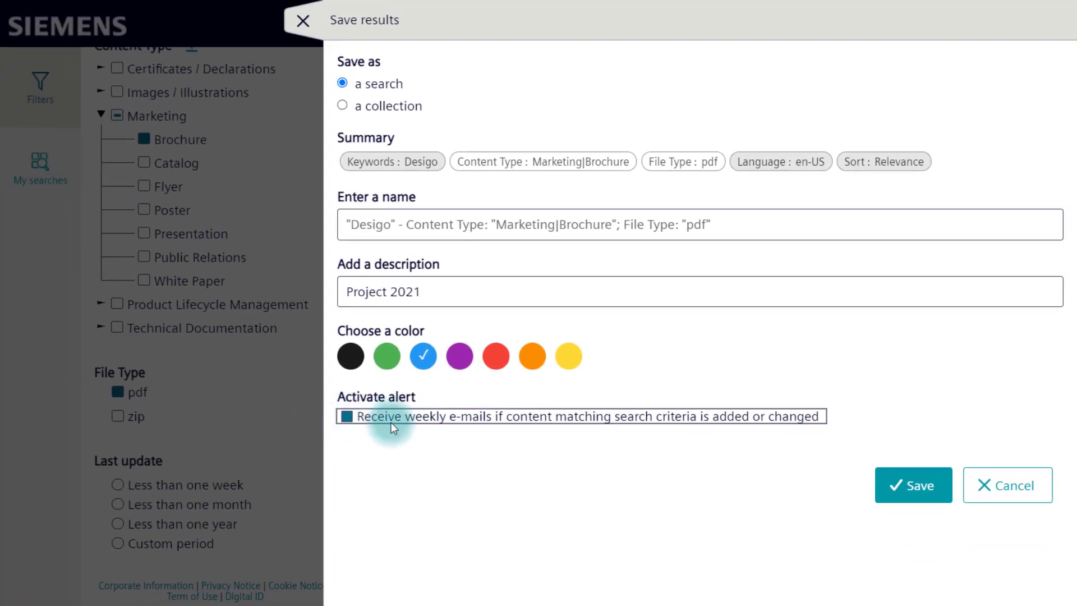
pyautogui.click(913, 485)
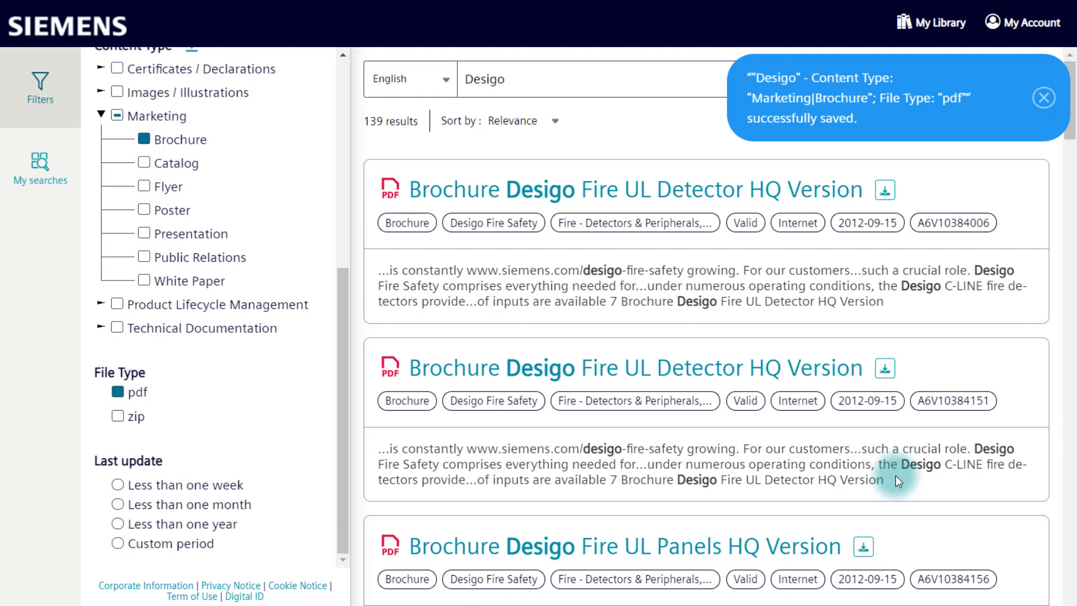
pyautogui.click(1043, 96)
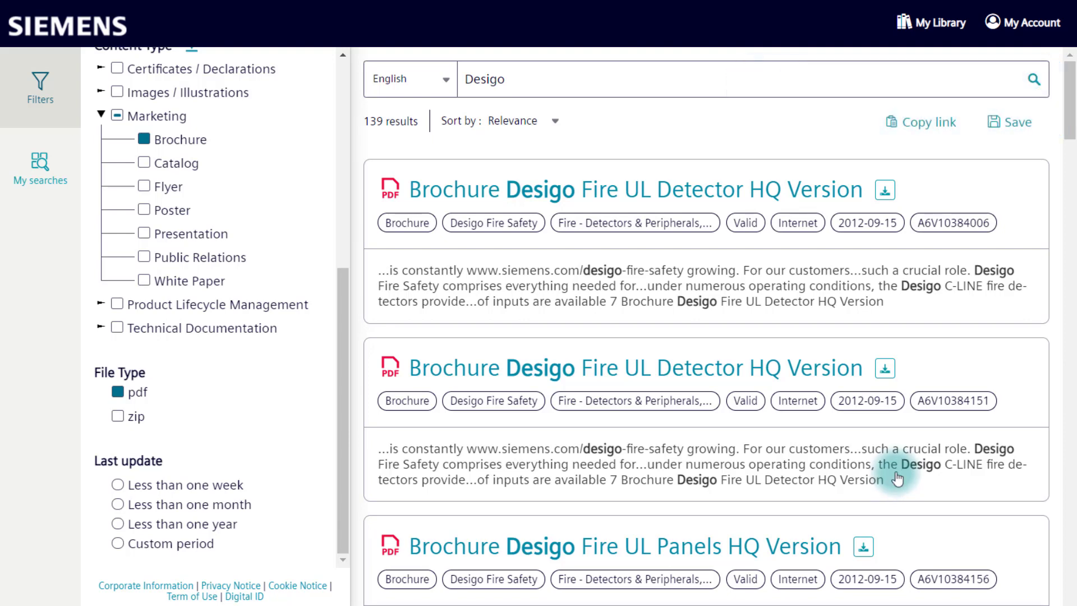
pyautogui.click(939, 22)
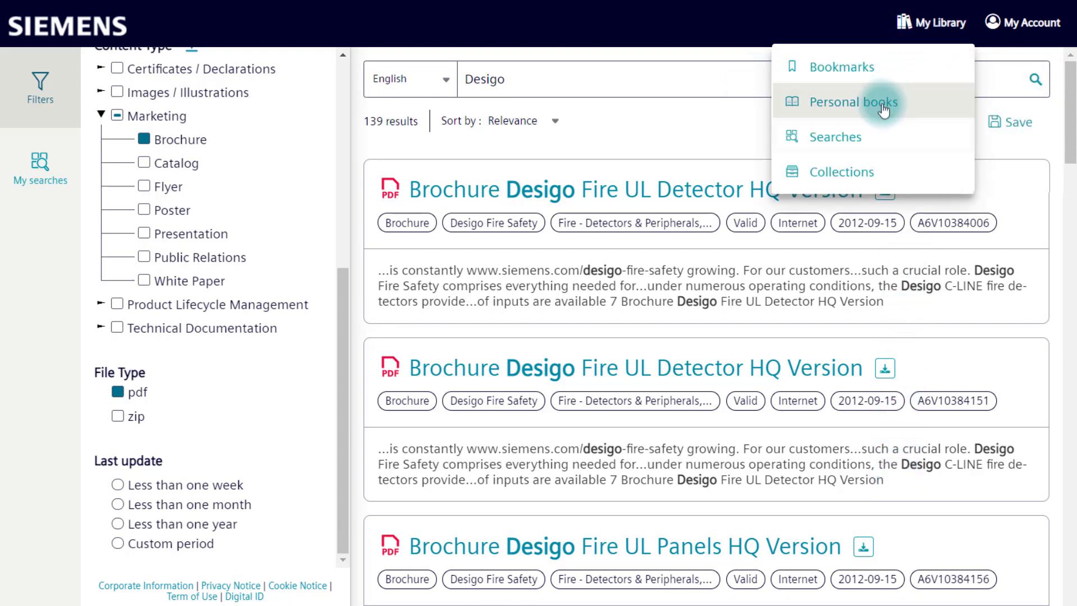
pyautogui.click(834, 137)
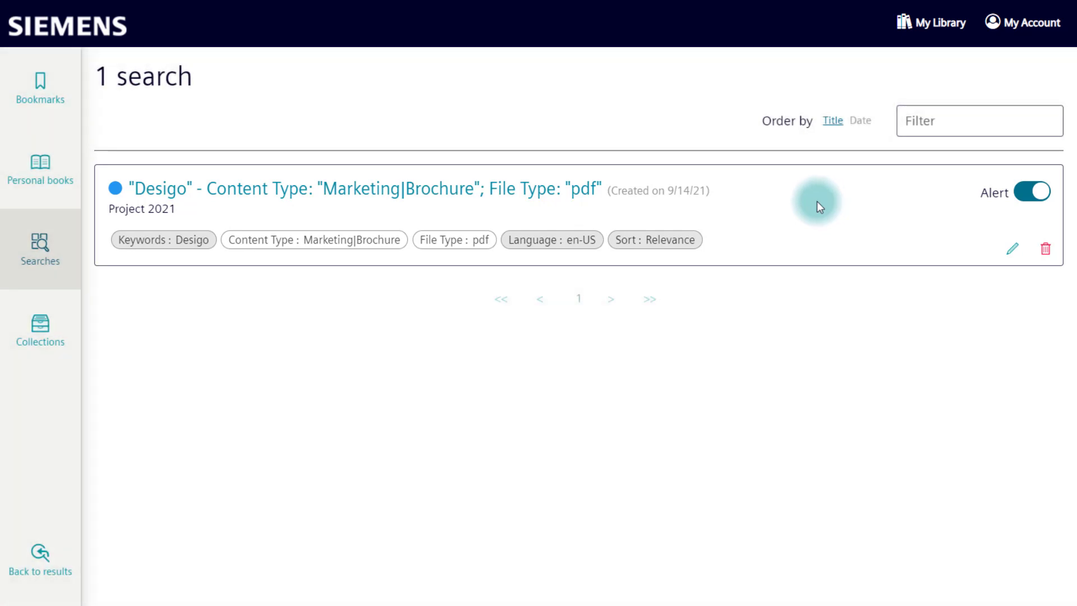
pyautogui.moveTo(431, 189)
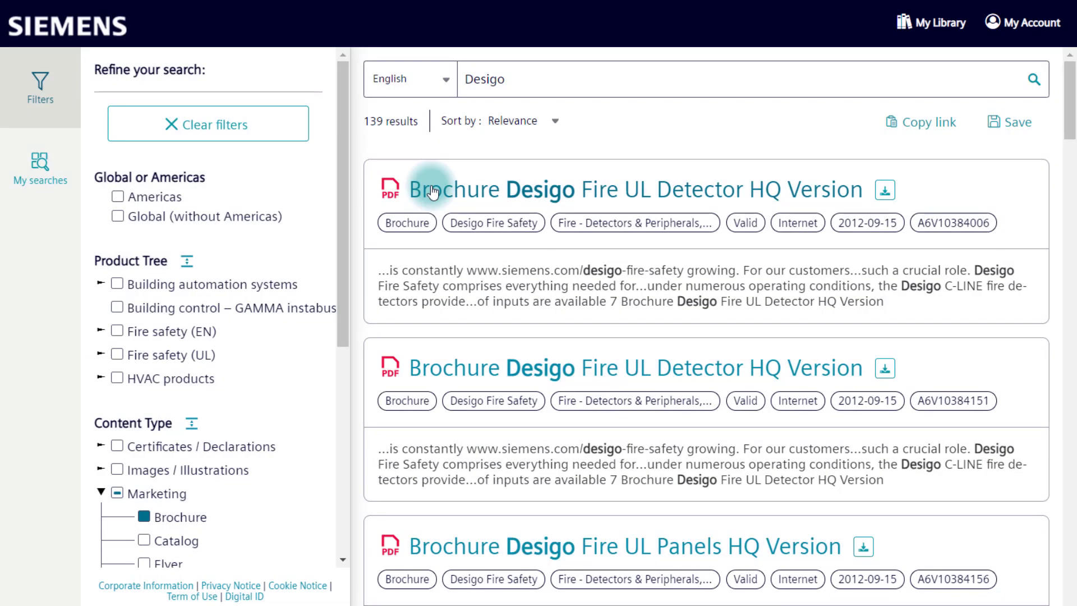
# Create a blue collection described 'Project 2021' from the filtered results.
pyautogui.click(1008, 121)
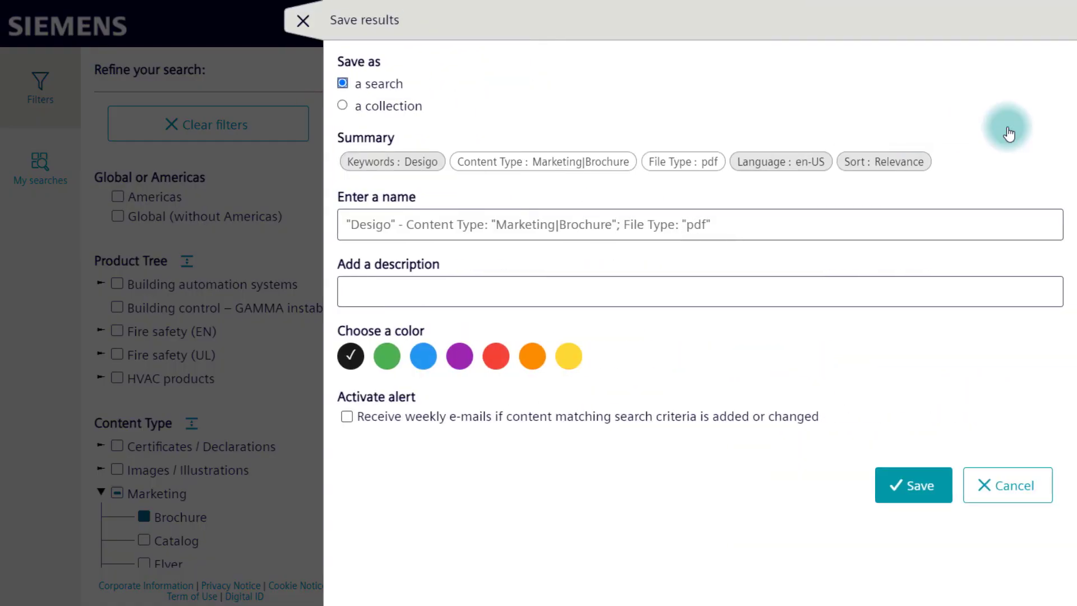
pyautogui.moveTo(463, 113)
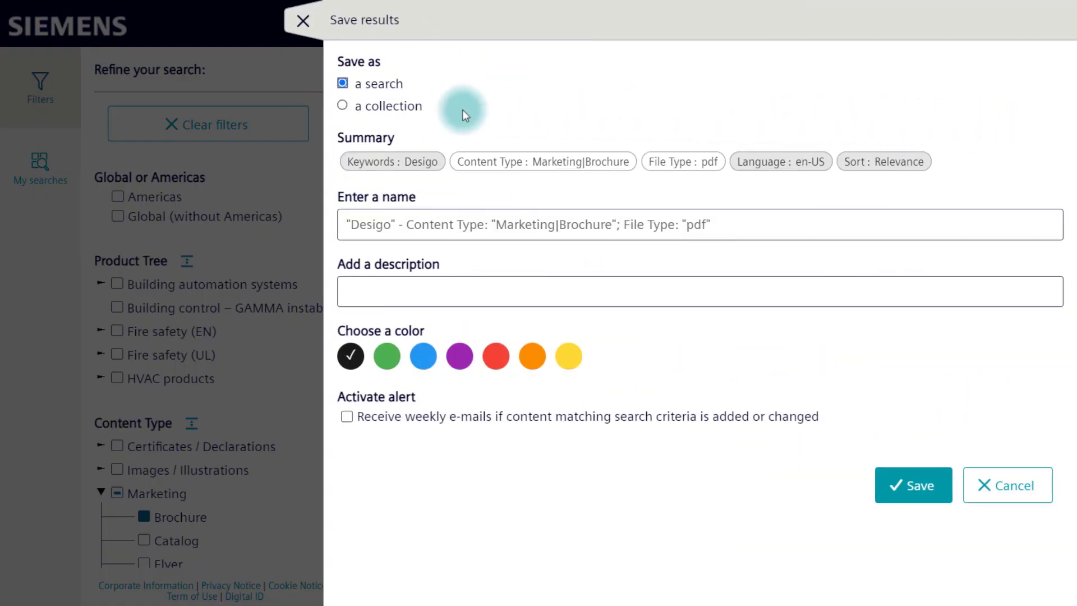
pyautogui.click(343, 105)
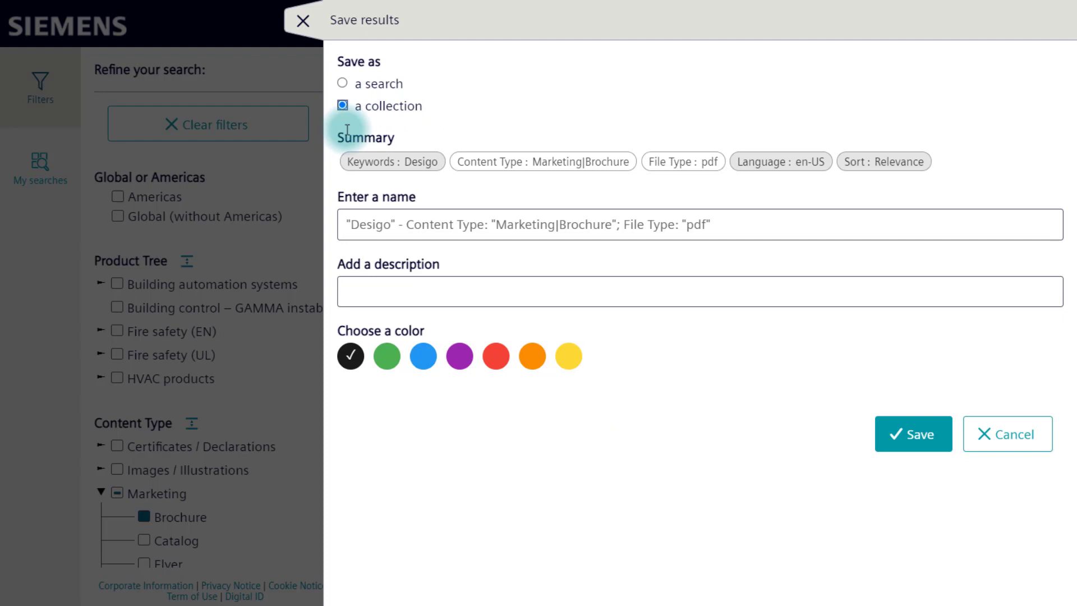
pyautogui.write('Pr')
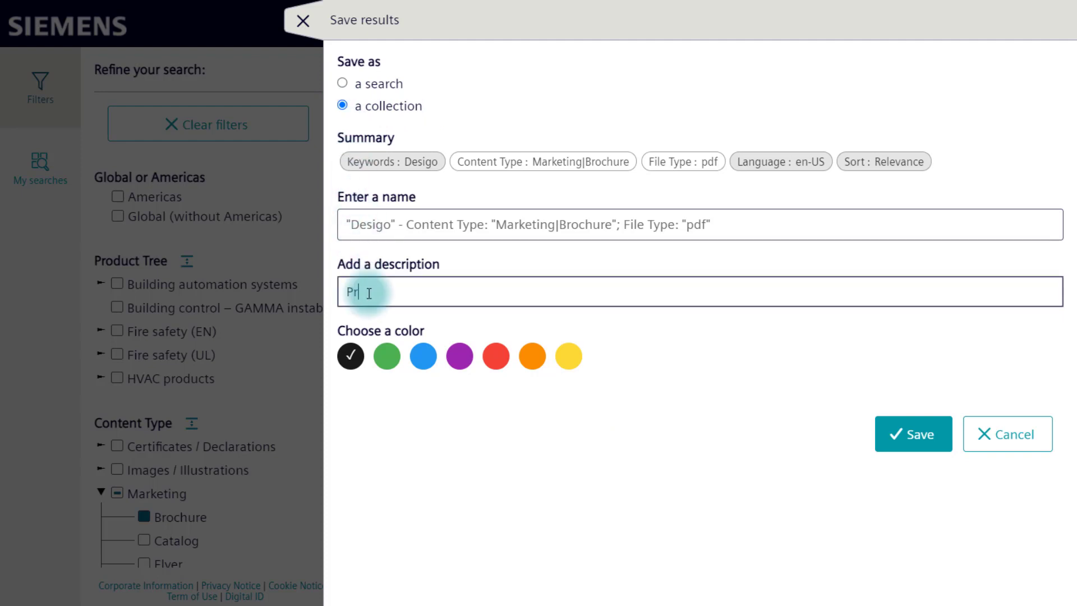
pyautogui.write('oject 2021')
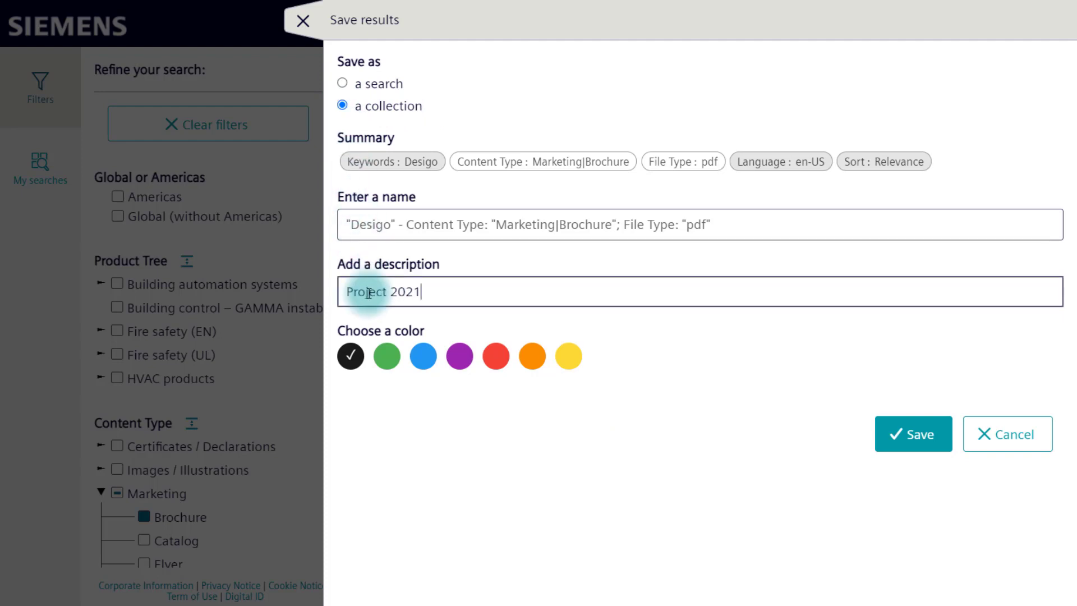
pyautogui.click(423, 356)
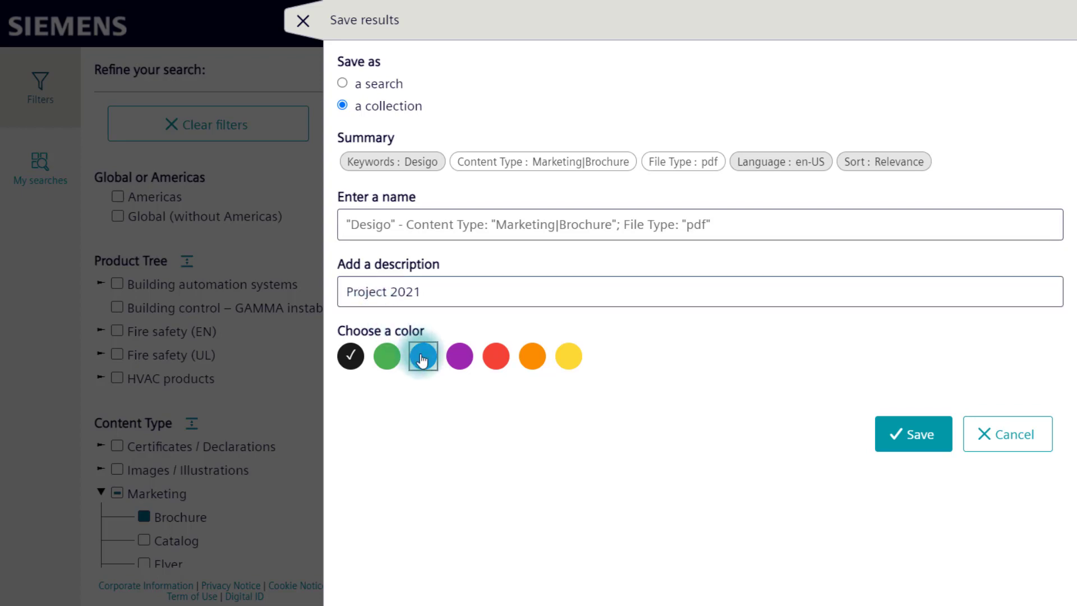
pyautogui.click(913, 433)
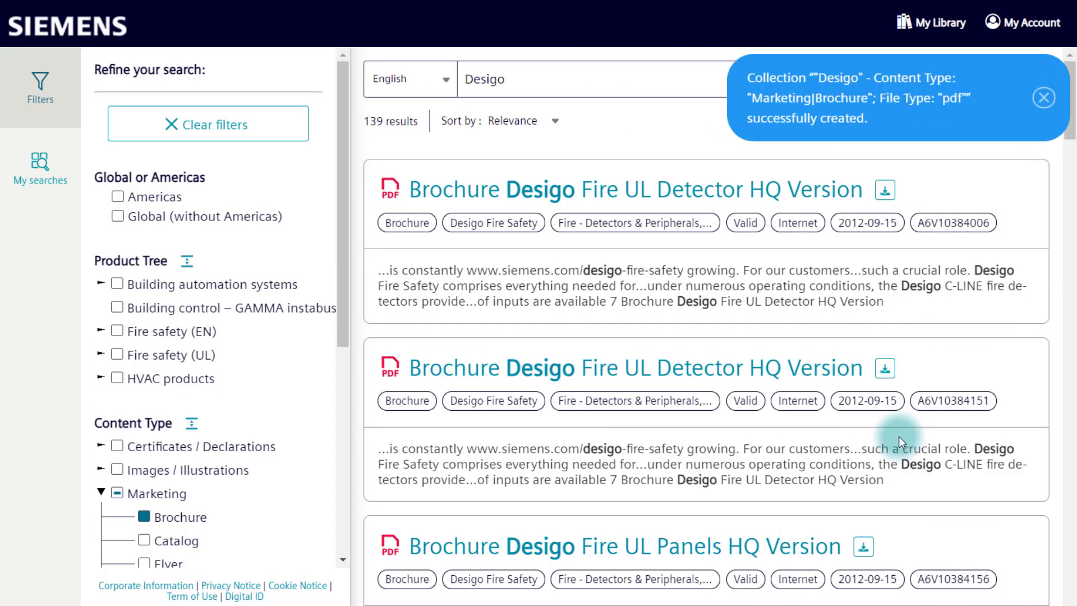
# Show My Library's Collections list with the new Project 2021 collection of 139 documents.
pyautogui.click(935, 22)
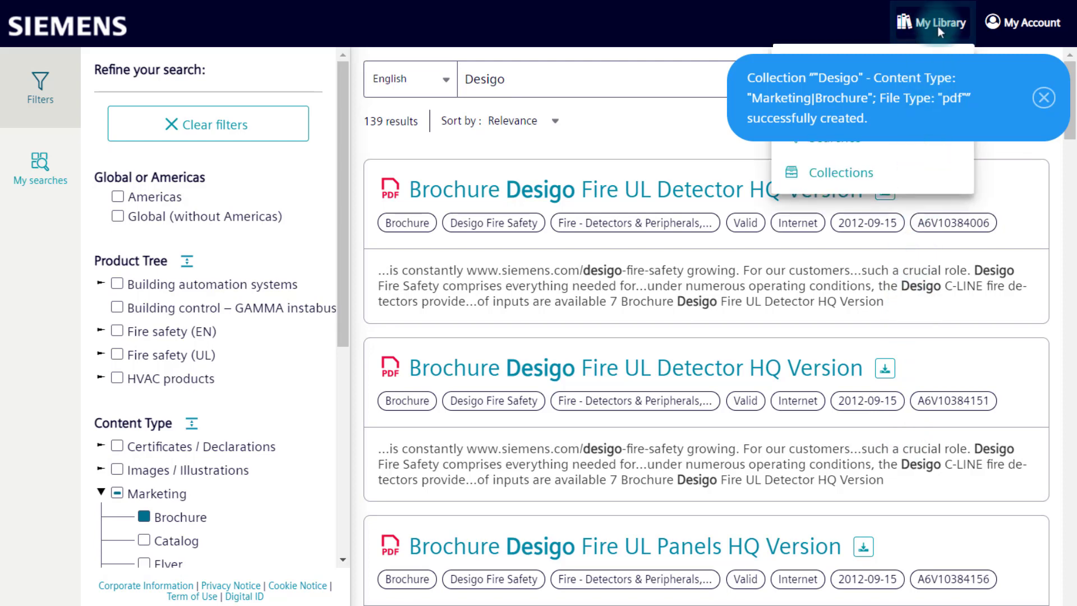
pyautogui.click(836, 173)
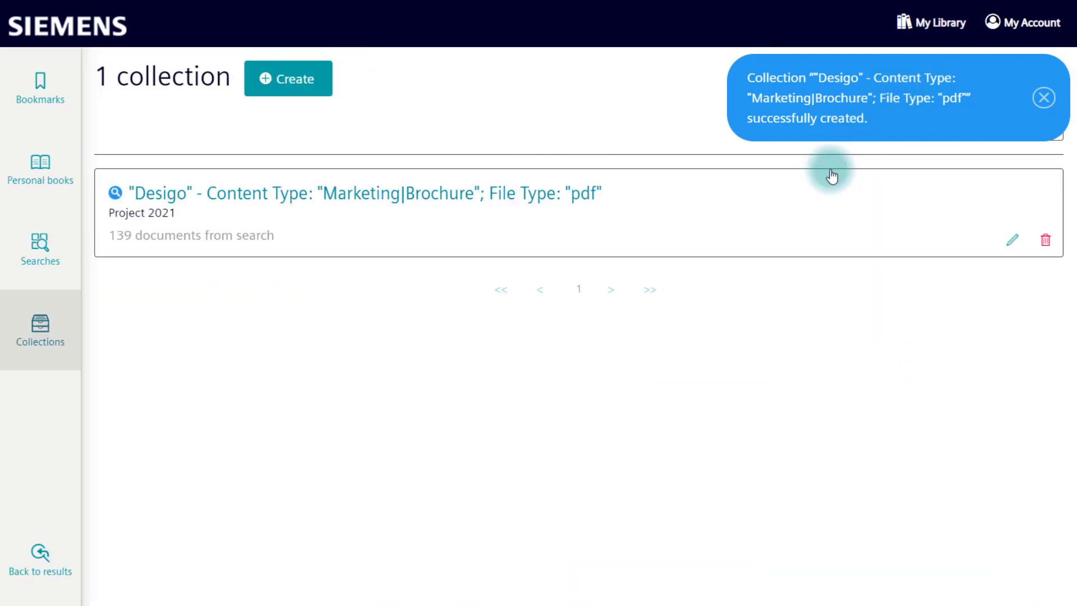